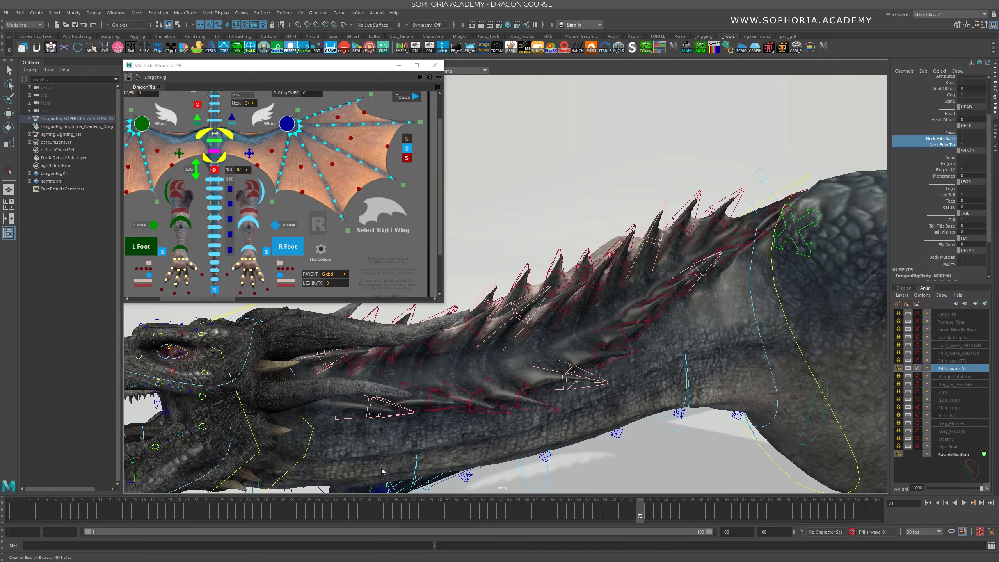
pyautogui.moveTo(213, 516)
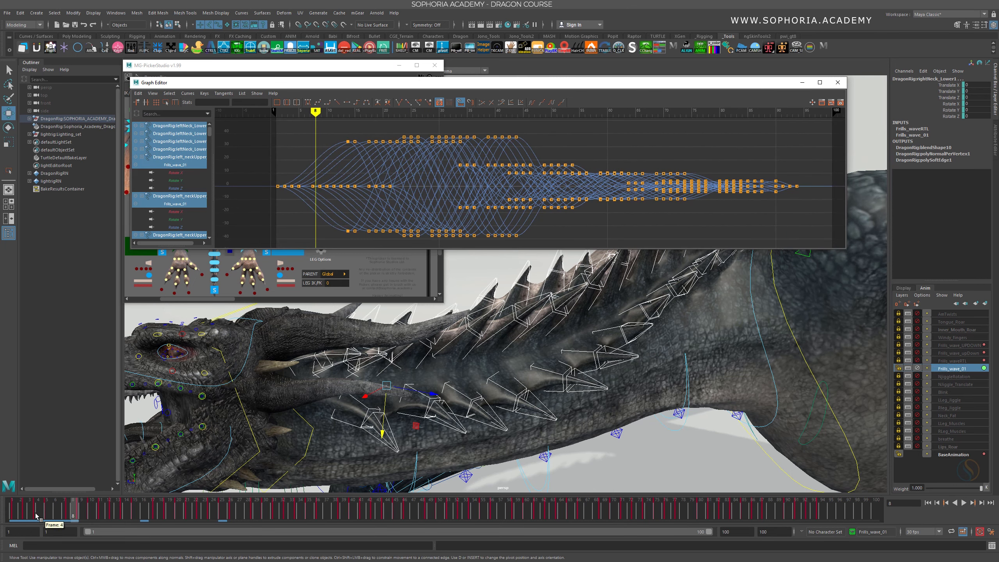
# Scrub the time slider from the start through around frame 44 and back to inspect the frill wave.
pyautogui.click(73, 515)
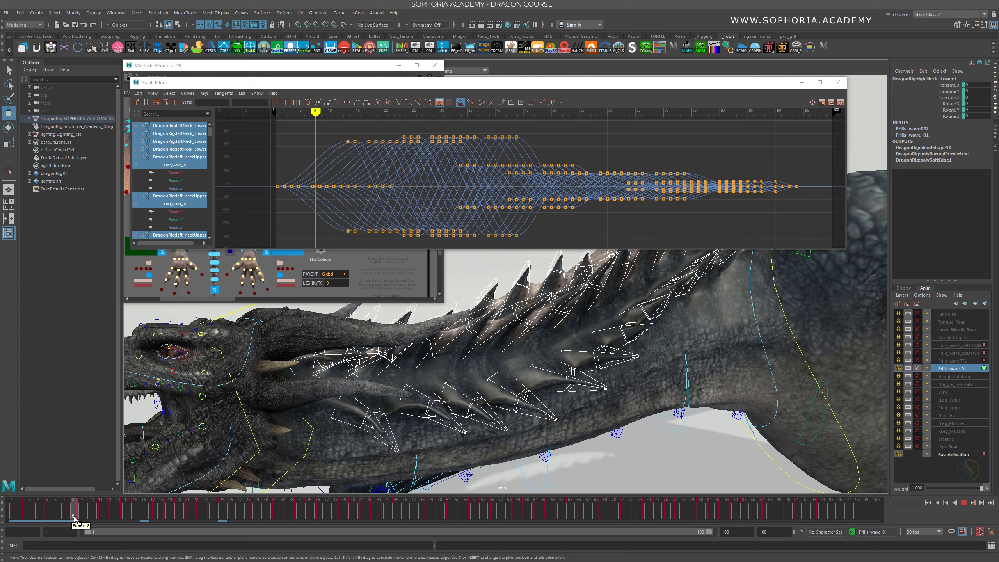
pyautogui.moveTo(72, 516); pyautogui.dragTo(134, 516)
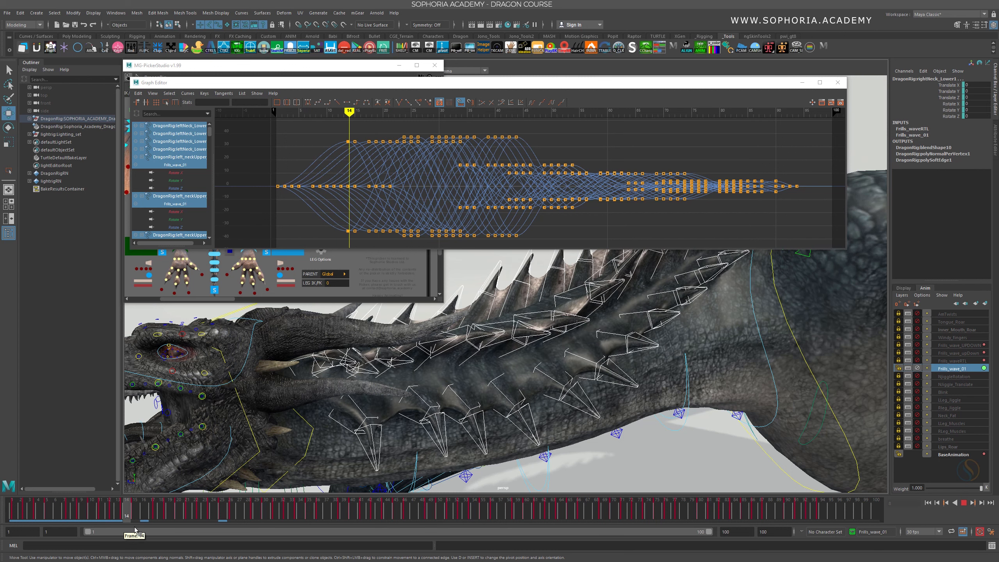
pyautogui.moveTo(133, 515); pyautogui.dragTo(221, 515)
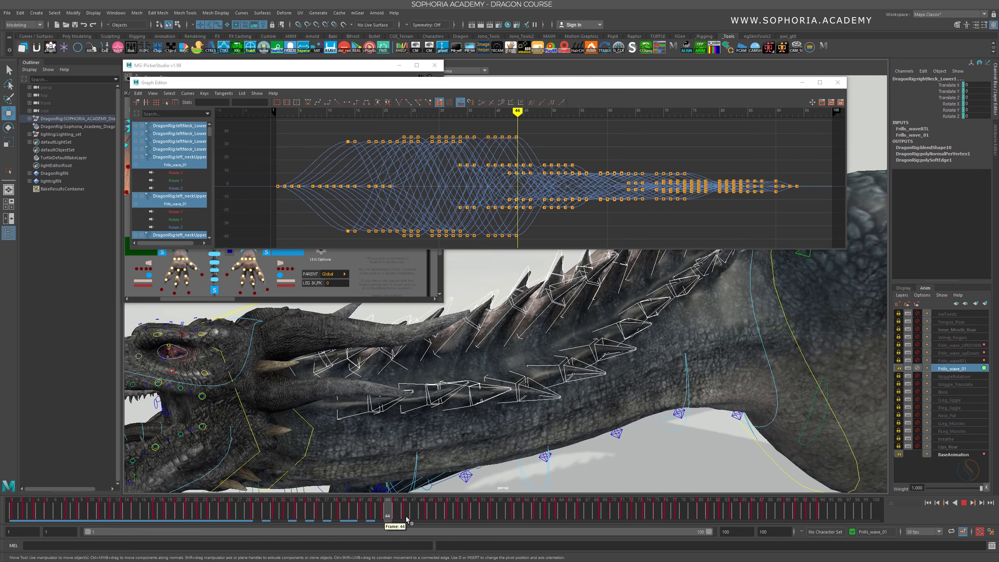
pyautogui.moveTo(386, 508); pyautogui.dragTo(666, 509)
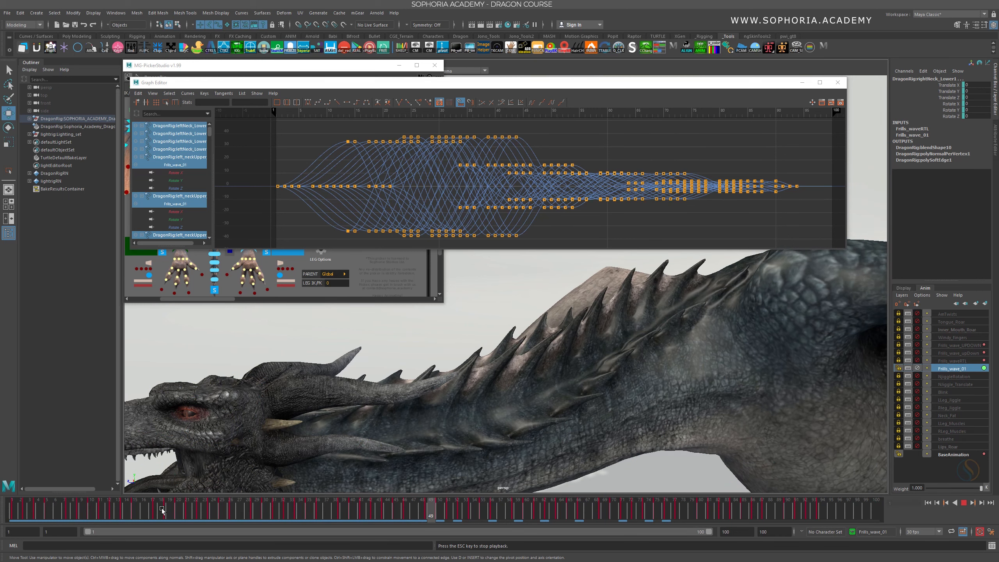
pyautogui.moveTo(432, 515); pyautogui.dragTo(274, 515)
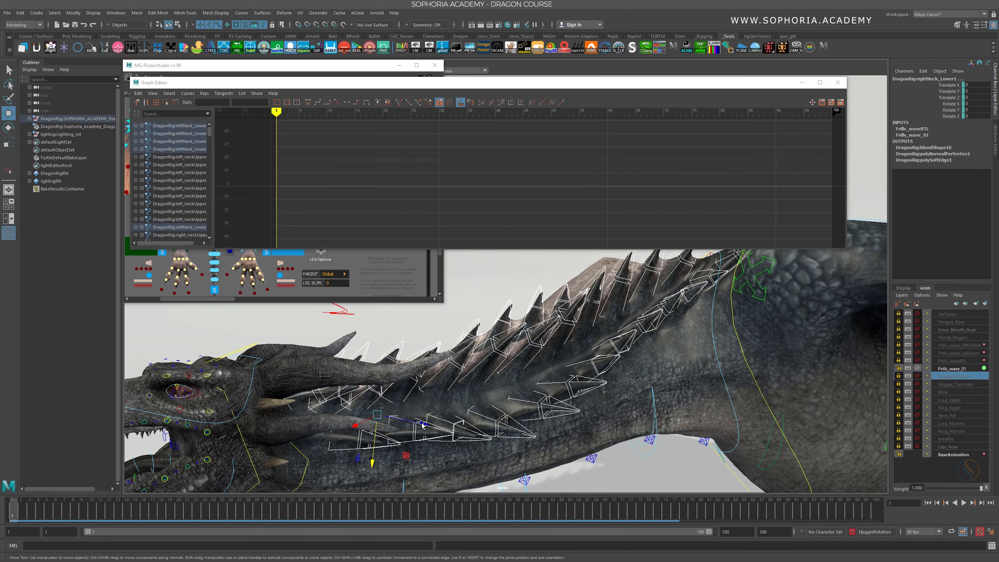
# Activate the NjiggleRotation layer and scrub to preview the neck jiggle.
pyautogui.click(954, 376)
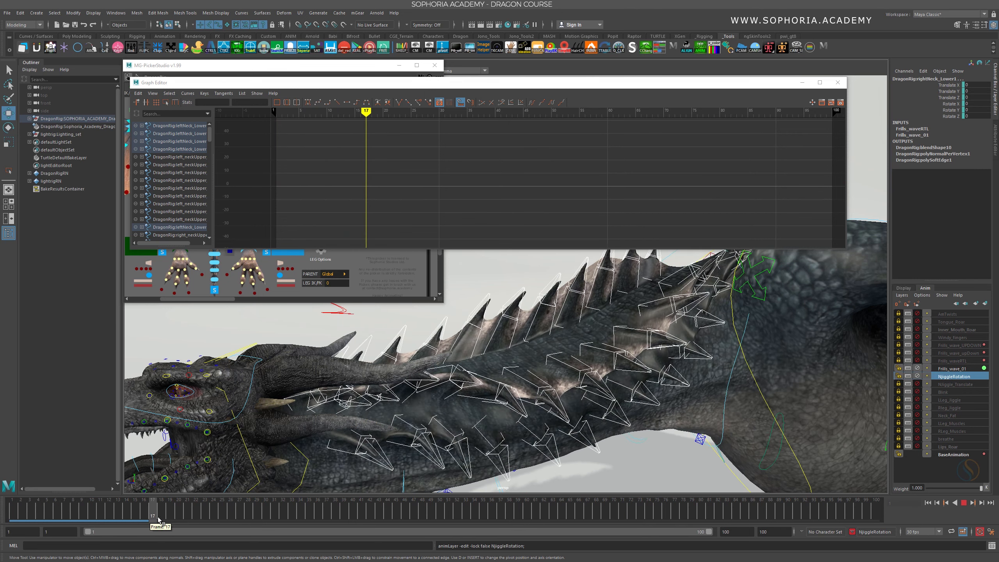
pyautogui.moveTo(153, 516); pyautogui.dragTo(255, 516)
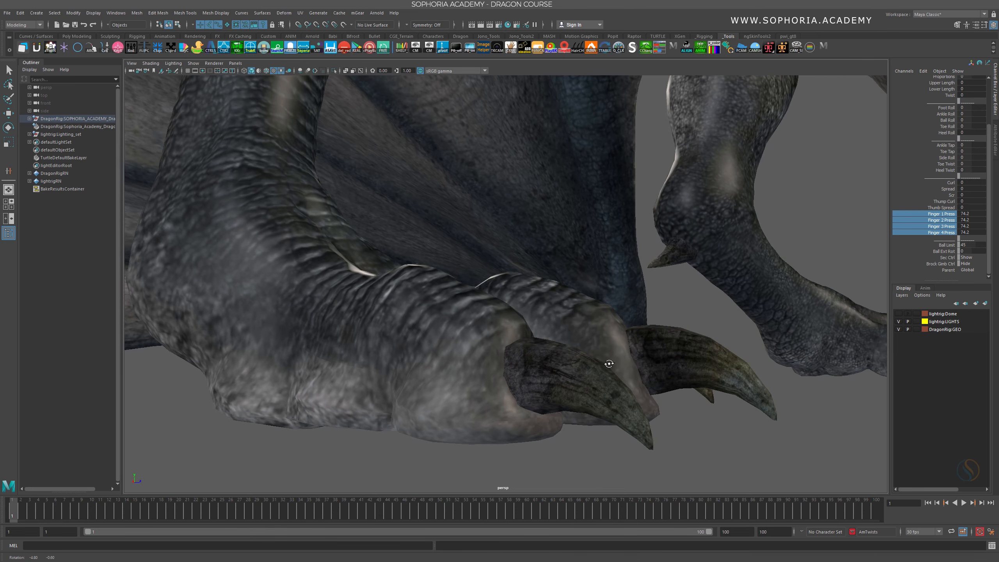
# Push the foot's Finger Press channels negative, then make BaseAnimation the active layer.
pyautogui.moveTo(609, 363); pyautogui.dragTo(450, 377)
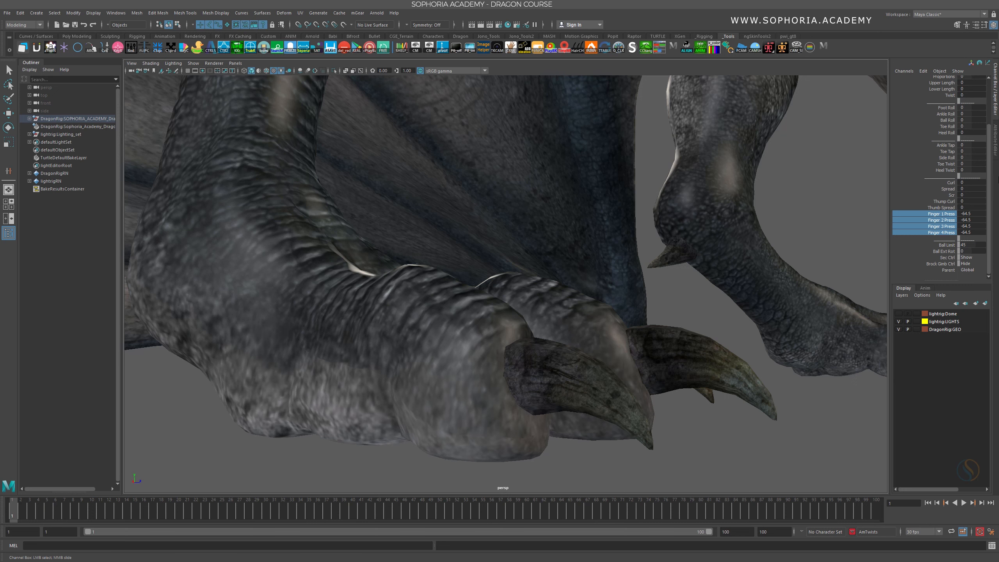
pyautogui.click(972, 232)
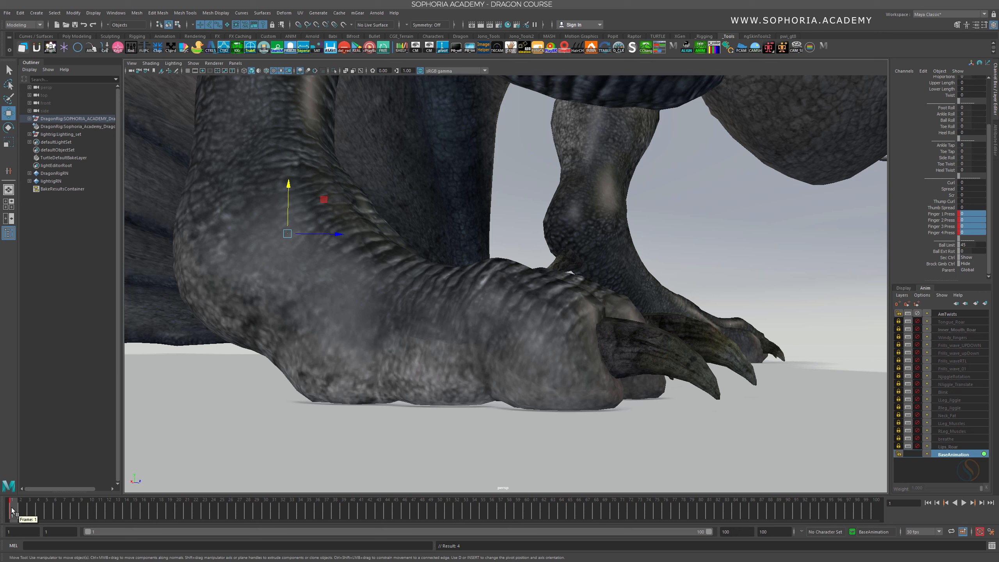
# Move time toward frame 5 where the foot contacts the ground.
pyautogui.moveTo(12, 512); pyautogui.dragTo(72, 516)
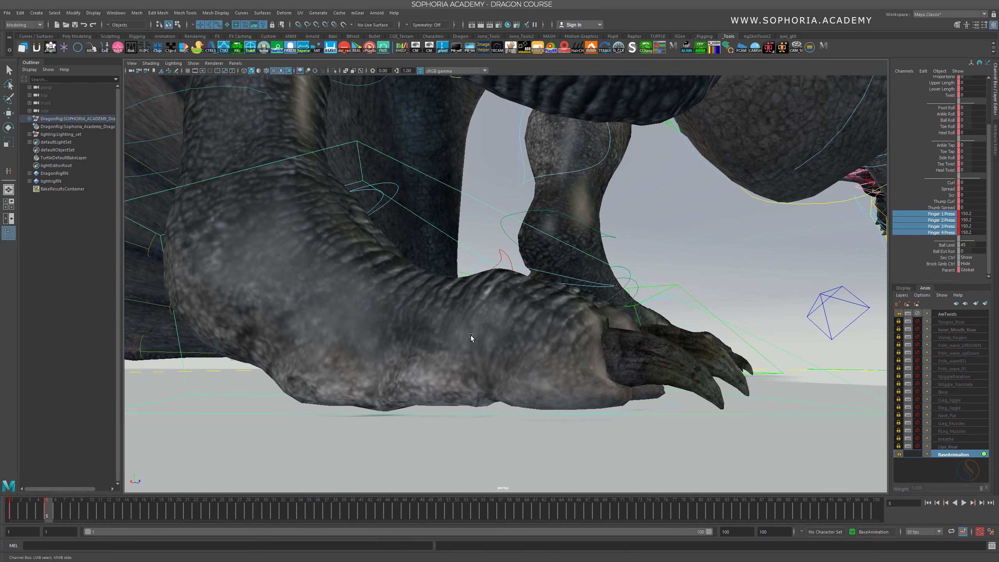
pyautogui.moveTo(916, 289)
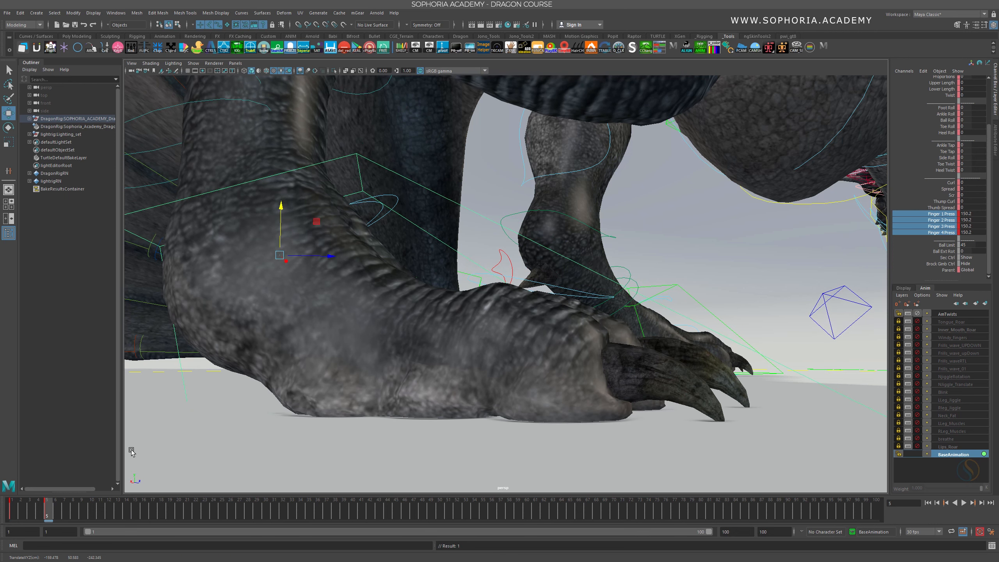
# Check the finger-press ease-in over the first frames, landing on frame 3.
pyautogui.click(20, 504)
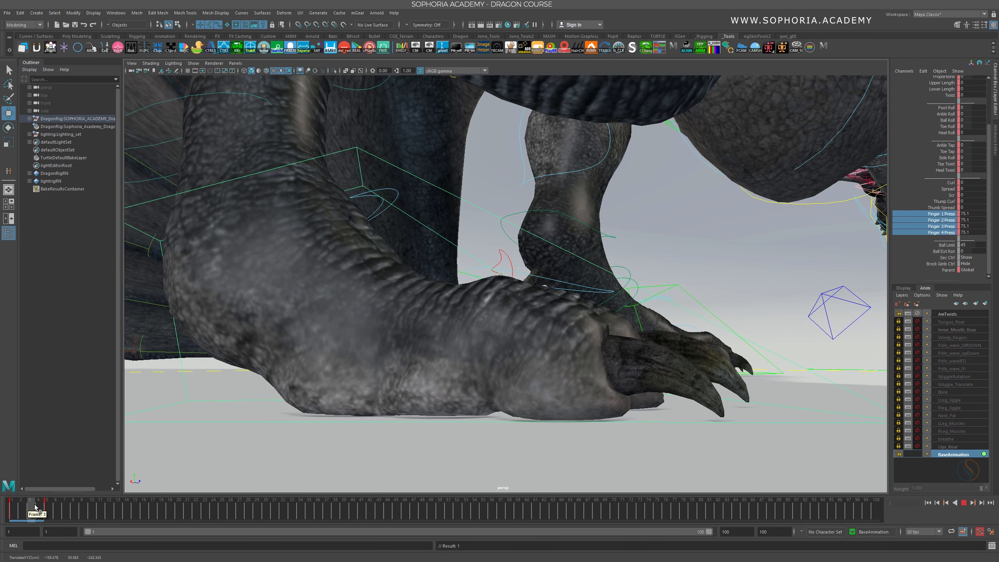
pyautogui.click(39, 505)
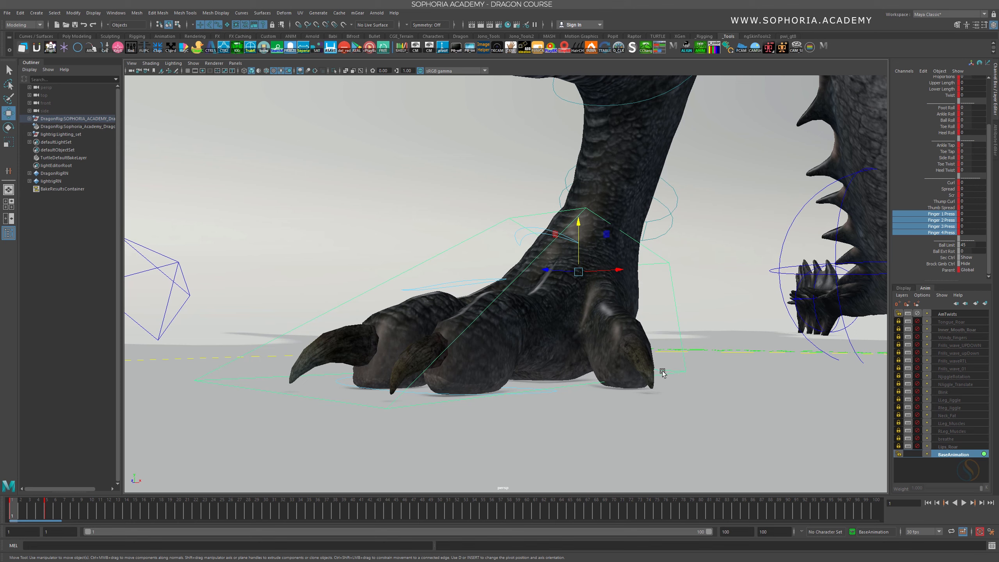
pyautogui.moveTo(680, 312)
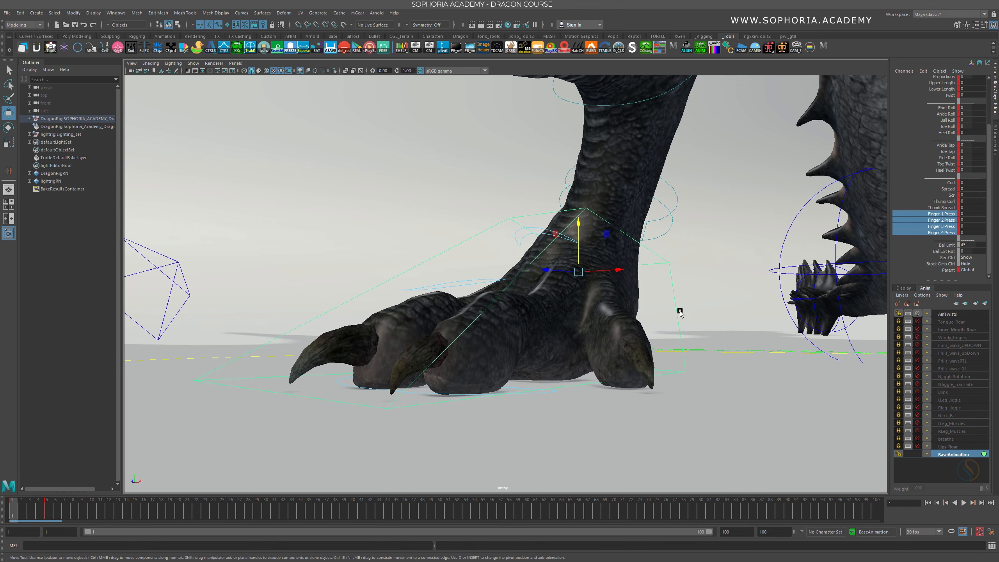